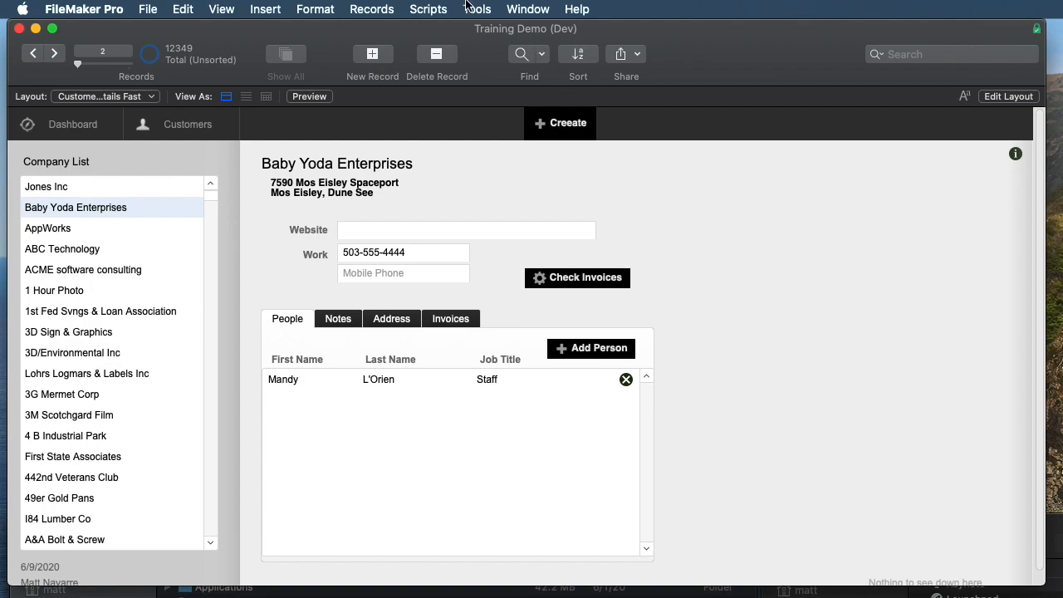
Step: Show the Data Viewer listing global variables like $$PLATFORM and $$accountname, with $$json empty
click(428, 10)
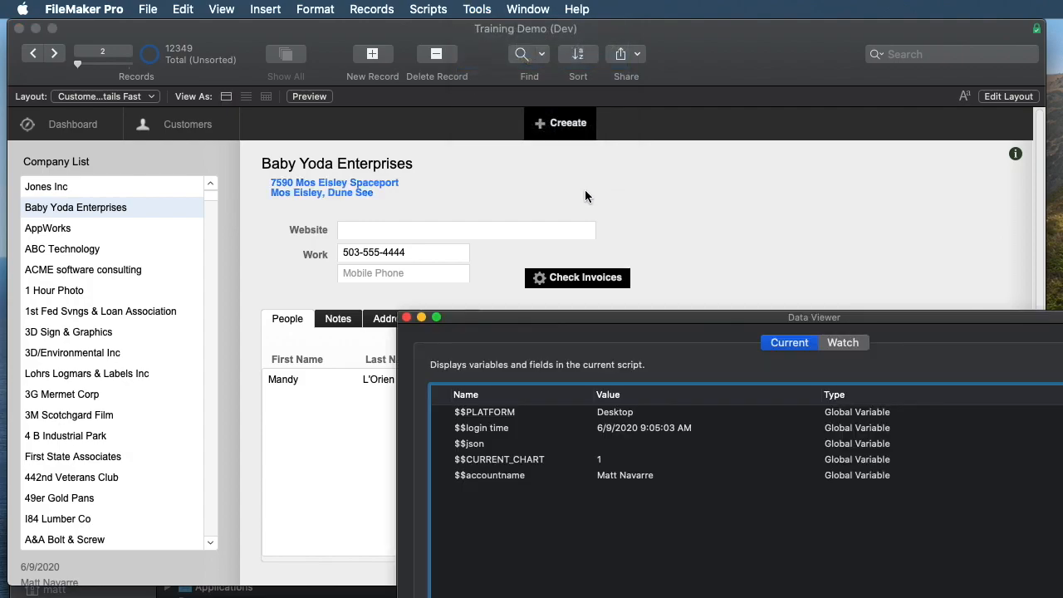
click(428, 10)
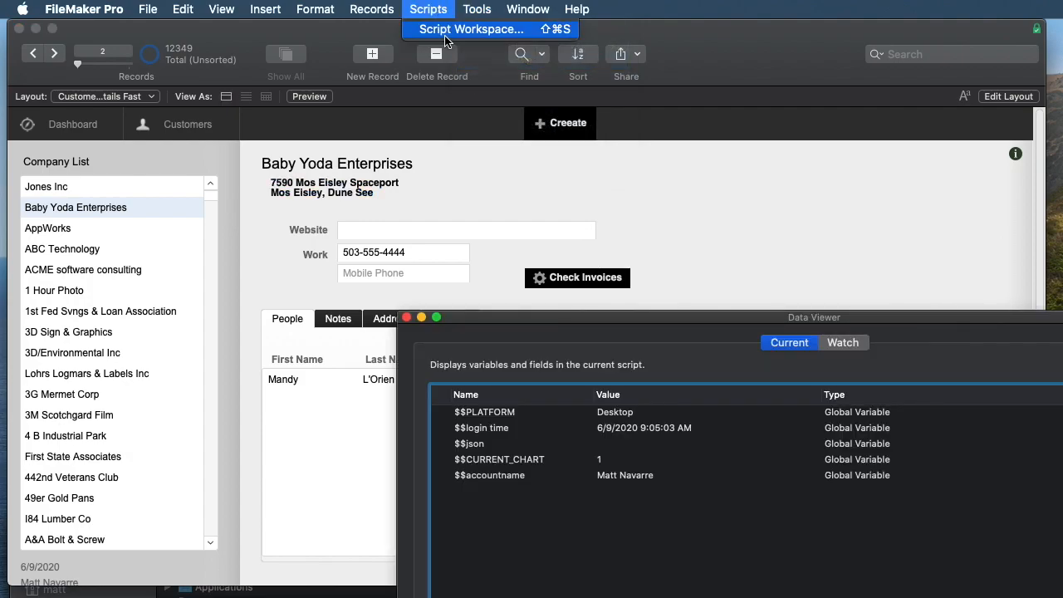
Step: Run JSON Set from the Script Workspace so $$json holds log with action 'Run JSON test' and type 'test'
click(471, 30)
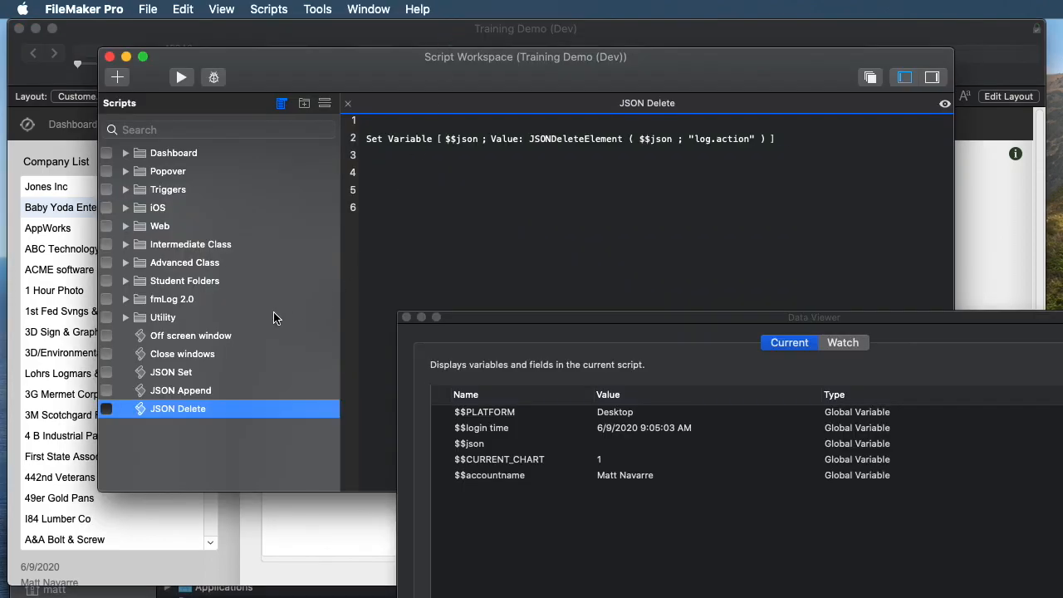
click(171, 372)
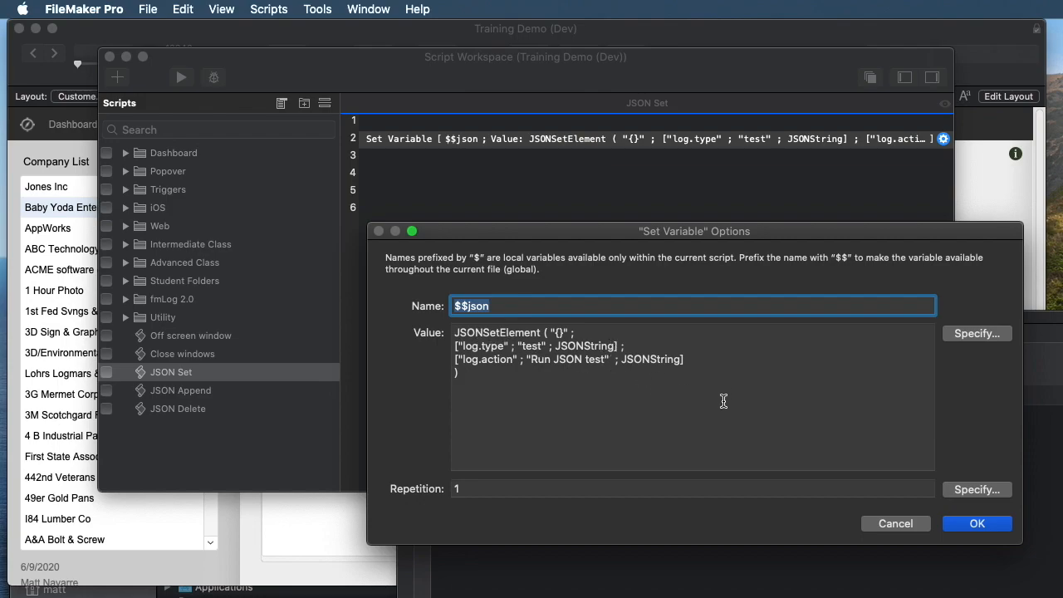
mouse_move(724, 366)
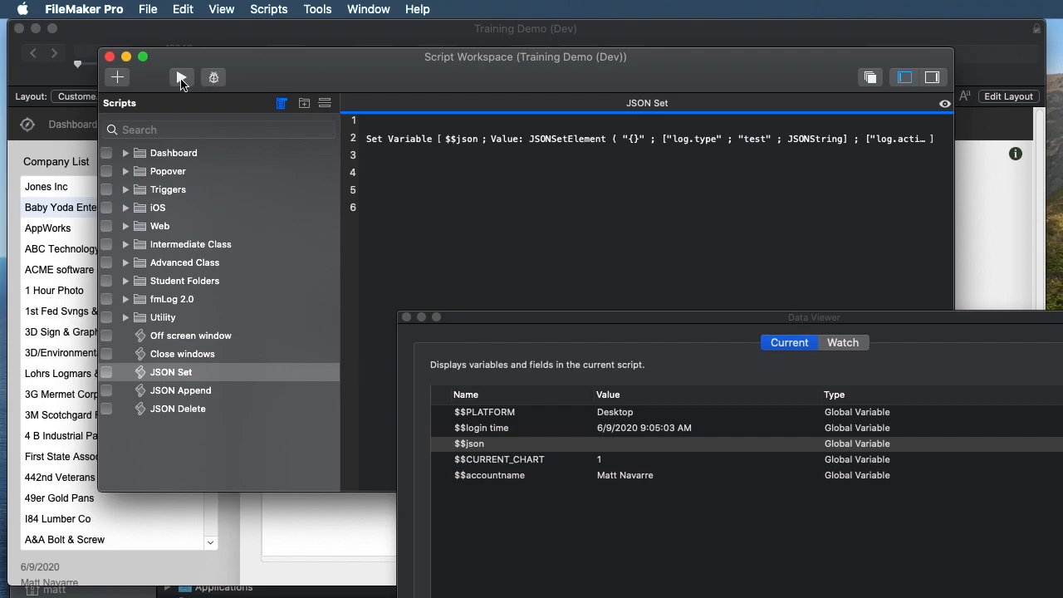
click(181, 78)
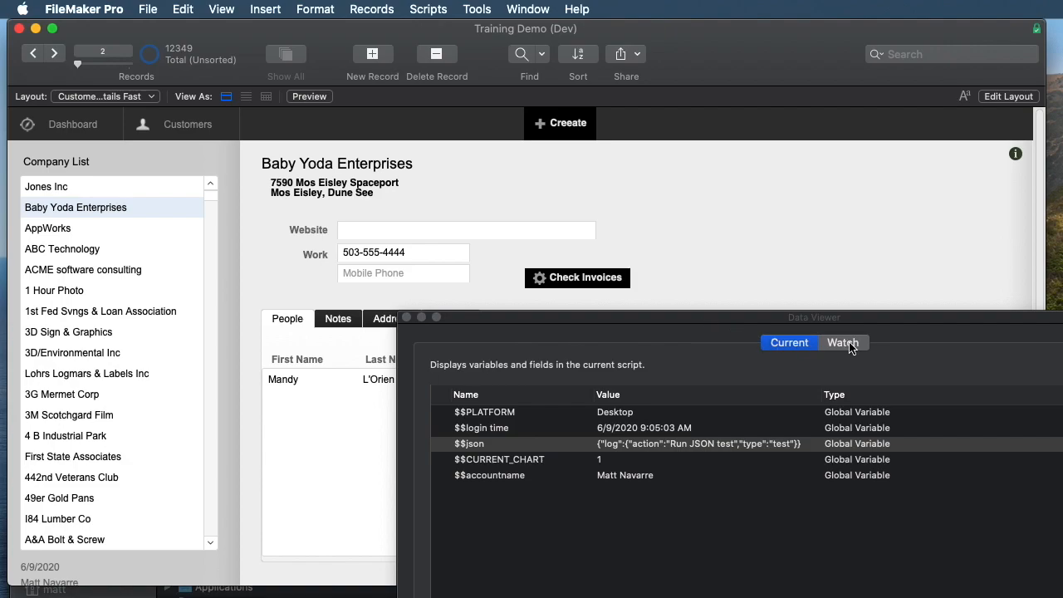
Step: Inspect the Watch expression JSONFormatElements ( $$json ) showing the indented log object
click(842, 342)
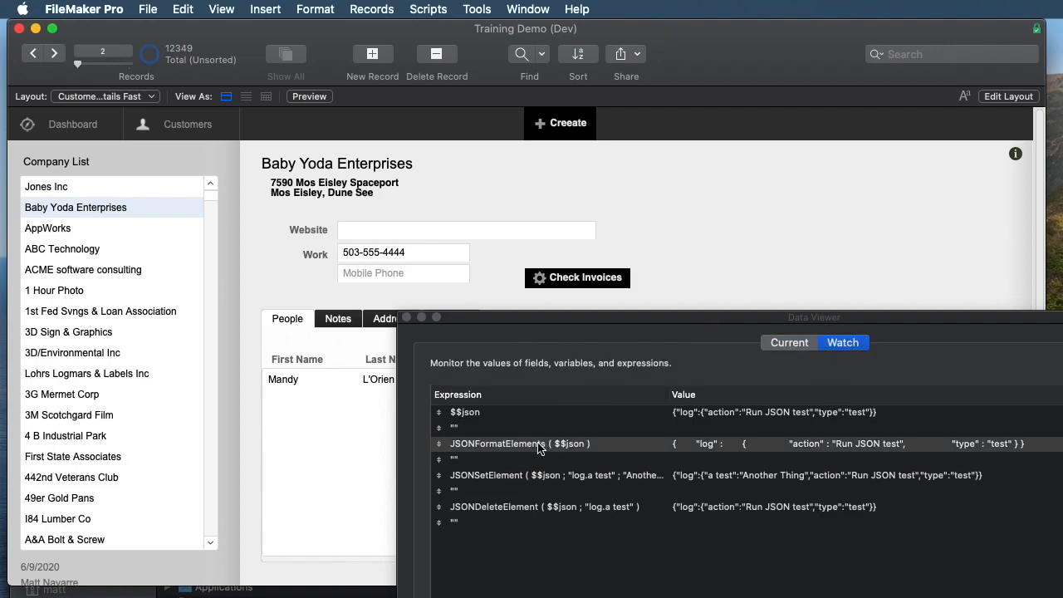
double_click(518, 442)
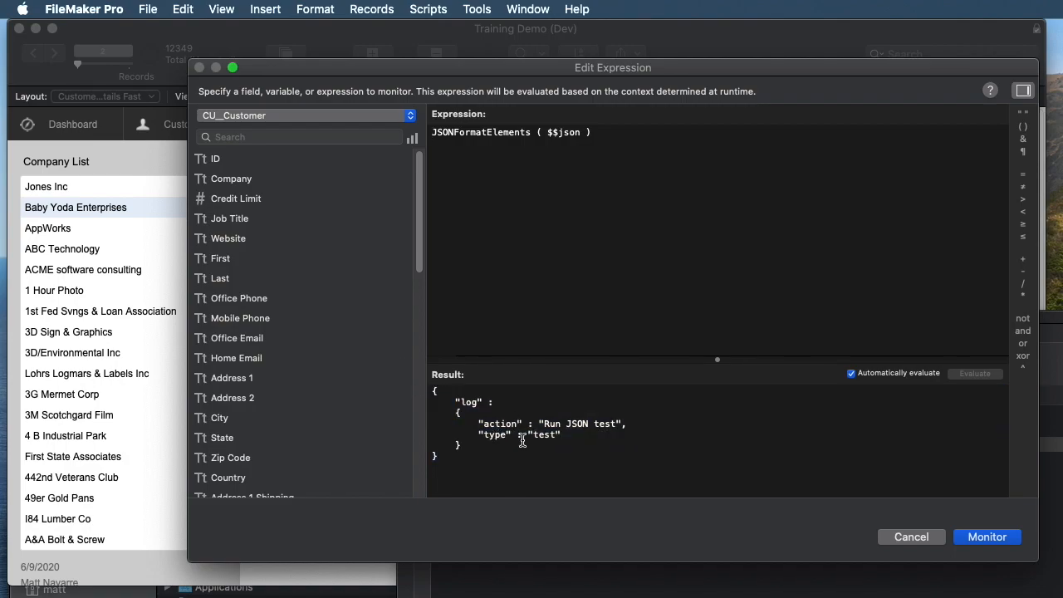
mouse_move(545, 414)
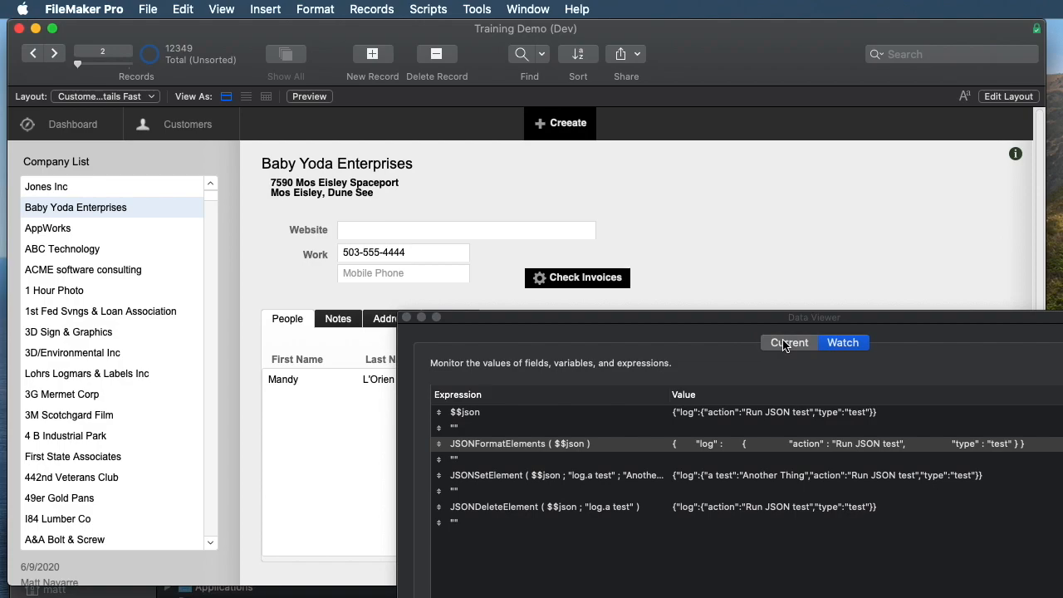
Step: Return the Data Viewer to the Current variables where $$json holds the log object
click(789, 342)
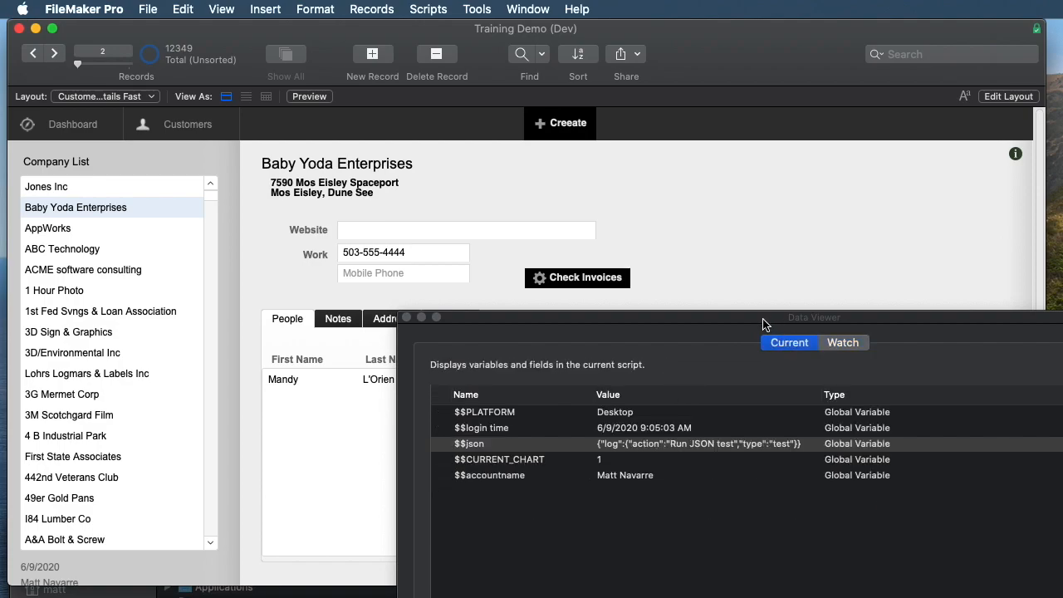
mouse_move(764, 324)
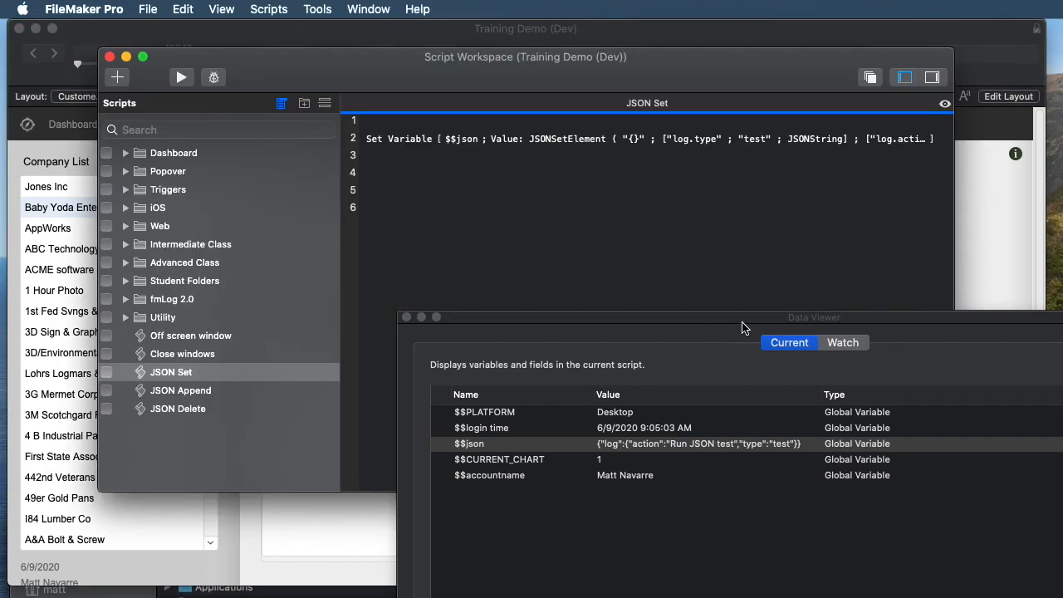
mouse_move(303, 398)
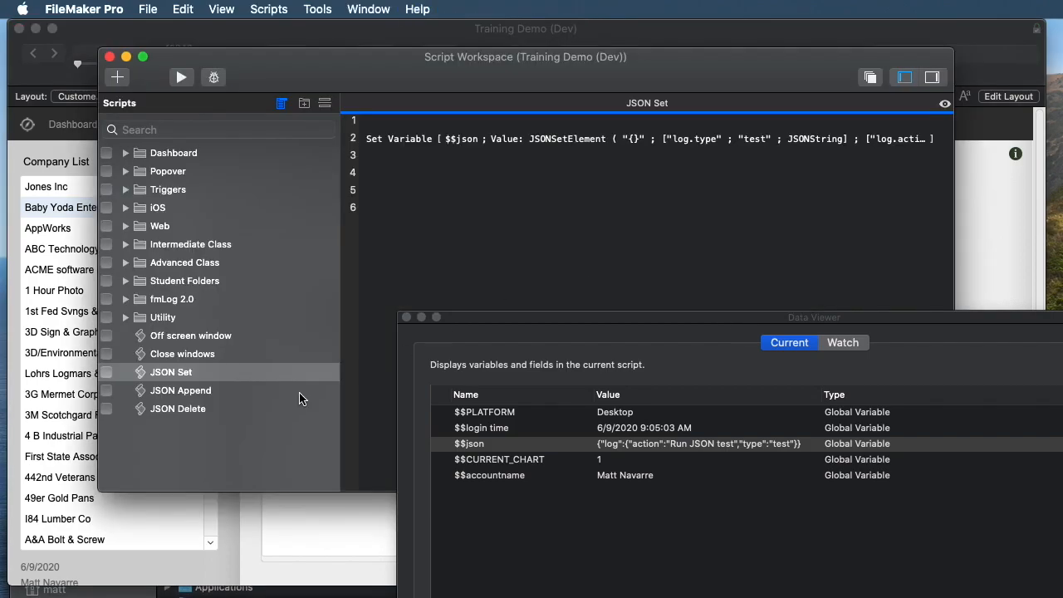
Step: View the JSON Append step's value calculation that sets log.more to 'And another thing' in $$json
click(179, 390)
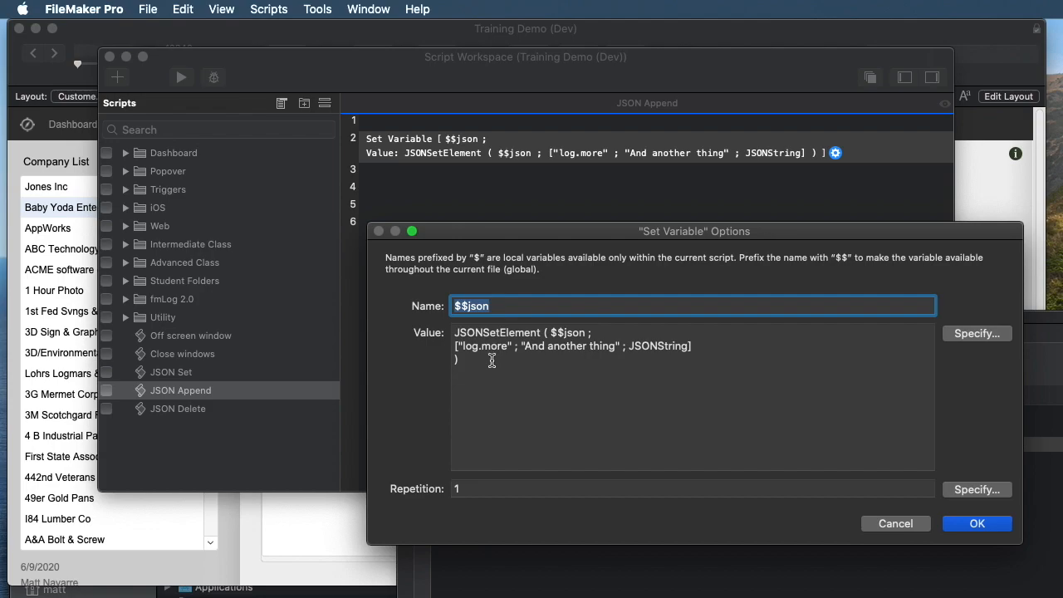
mouse_move(563, 350)
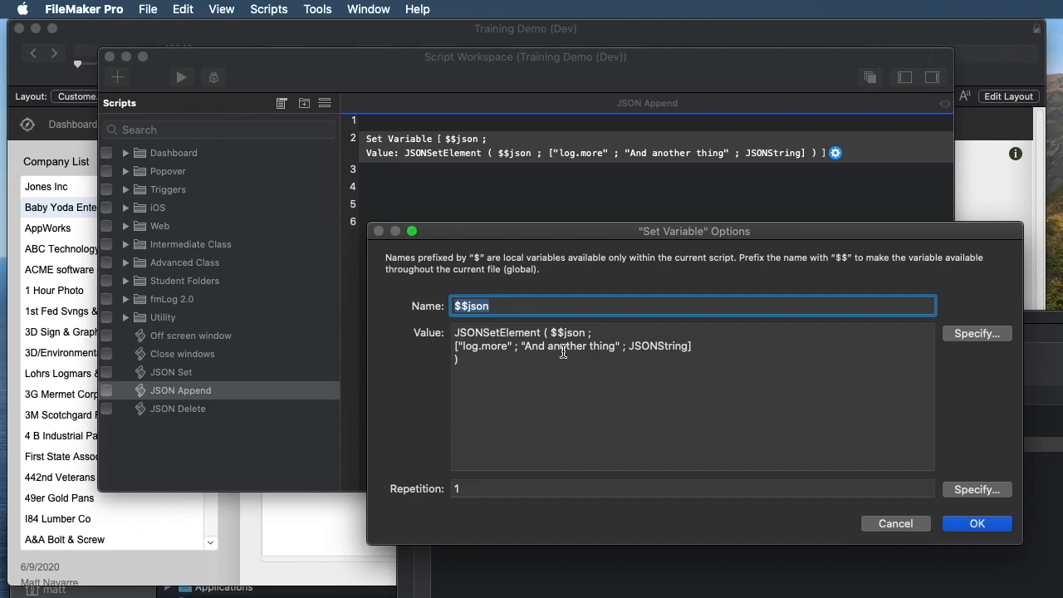
mouse_move(555, 352)
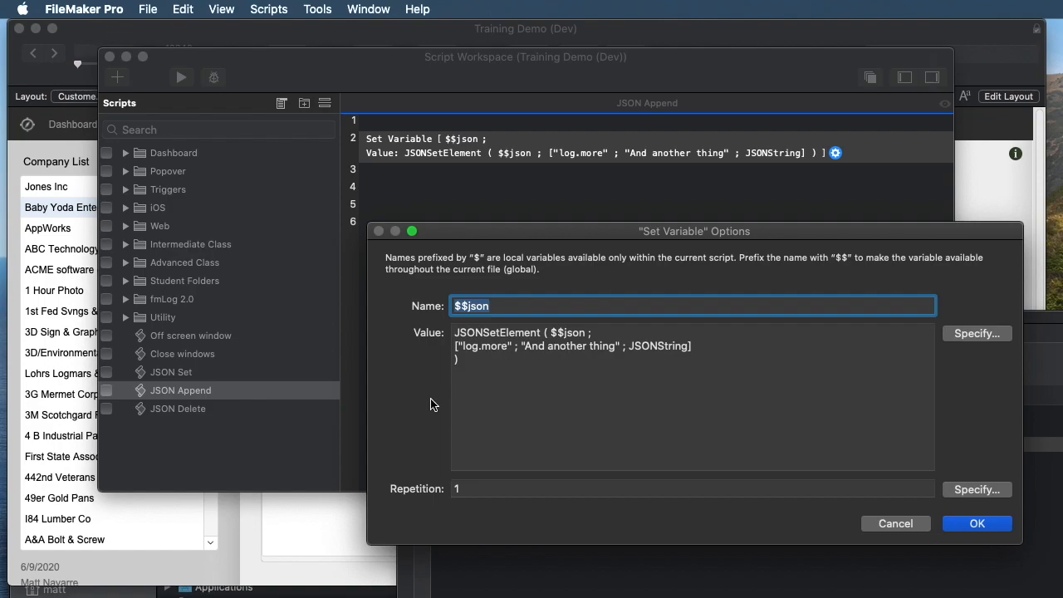
mouse_move(472, 339)
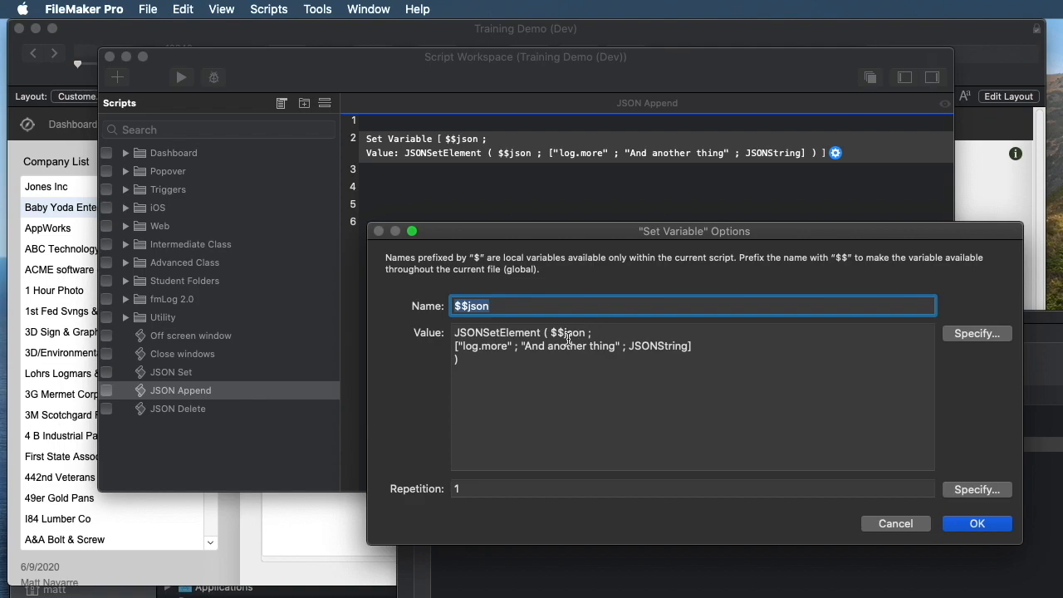
click(565, 332)
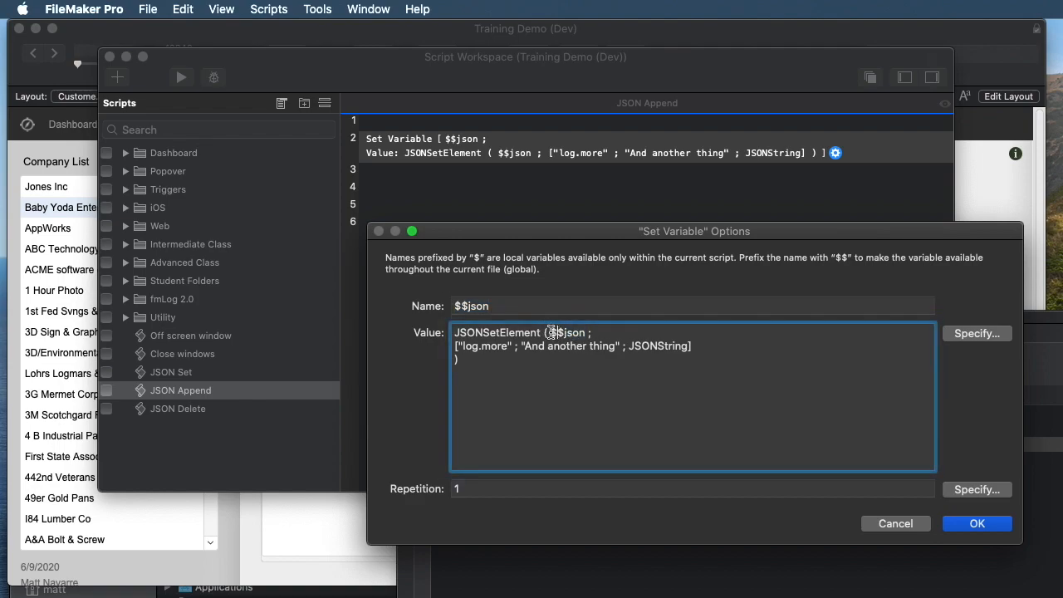
double_click(569, 332)
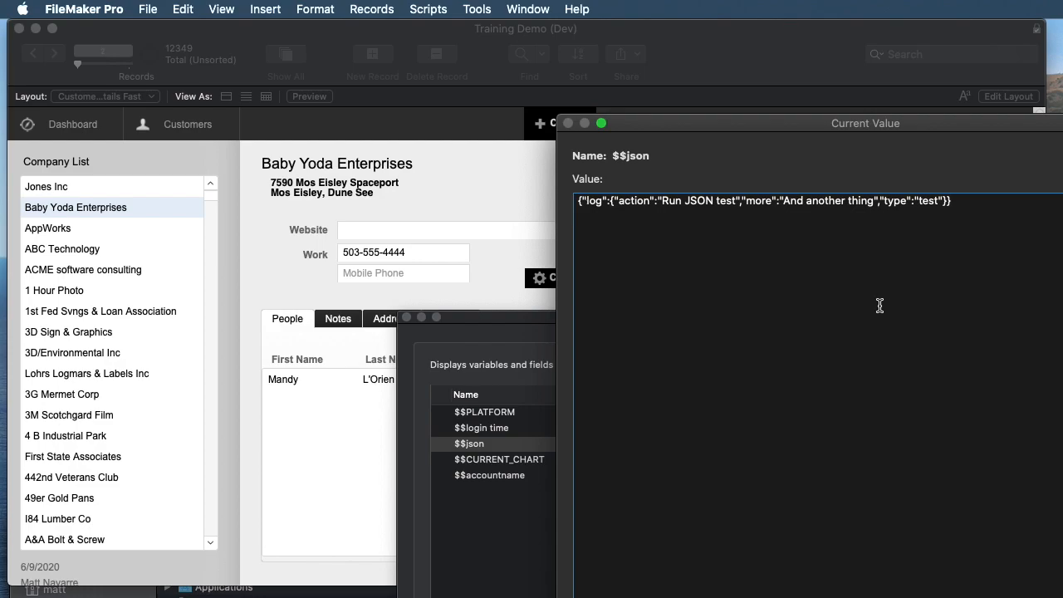
mouse_move(873, 279)
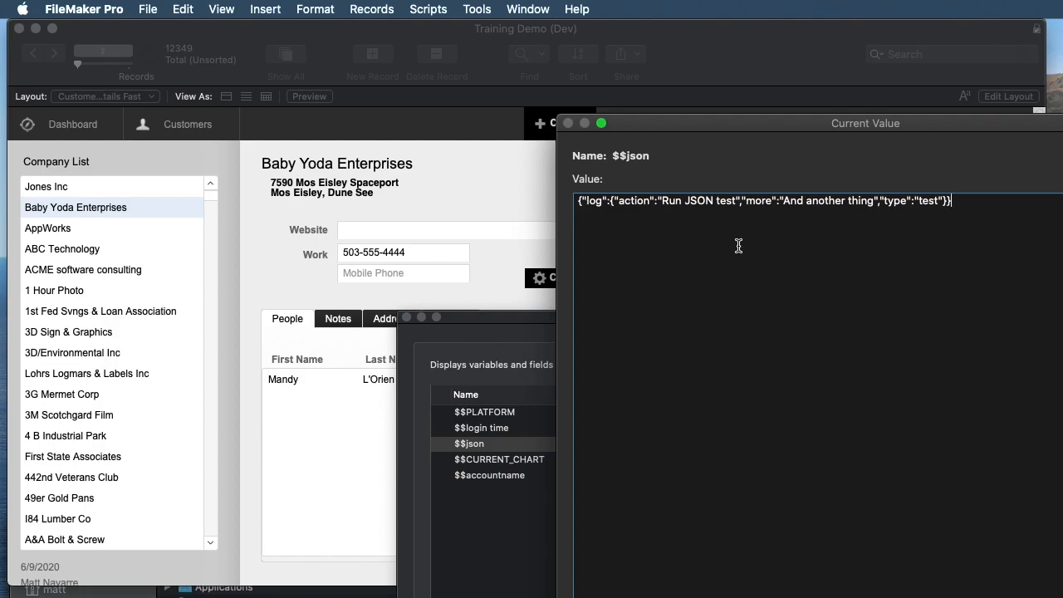
mouse_move(735, 302)
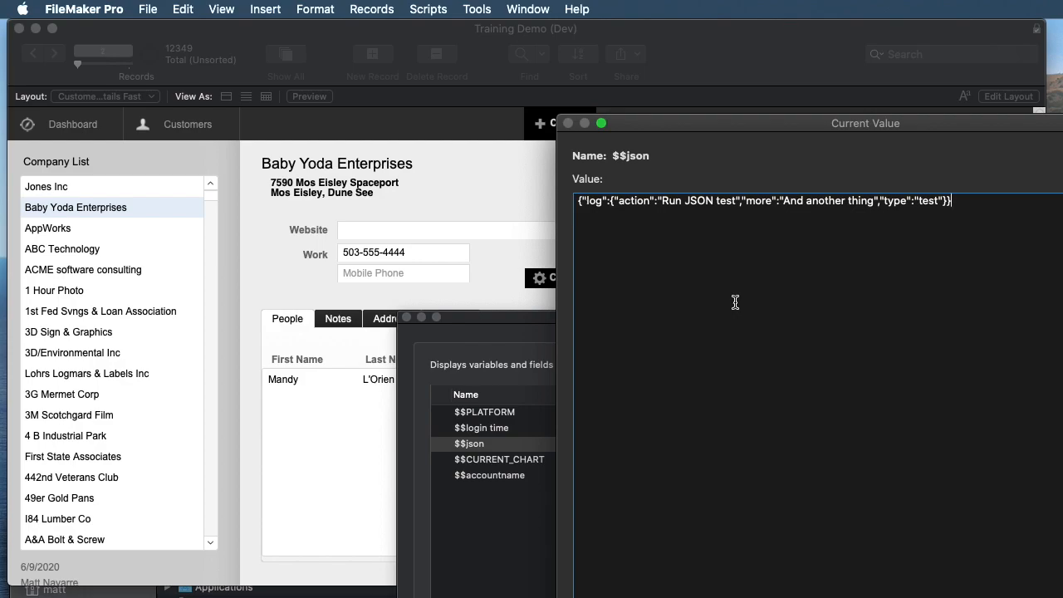
mouse_move(731, 304)
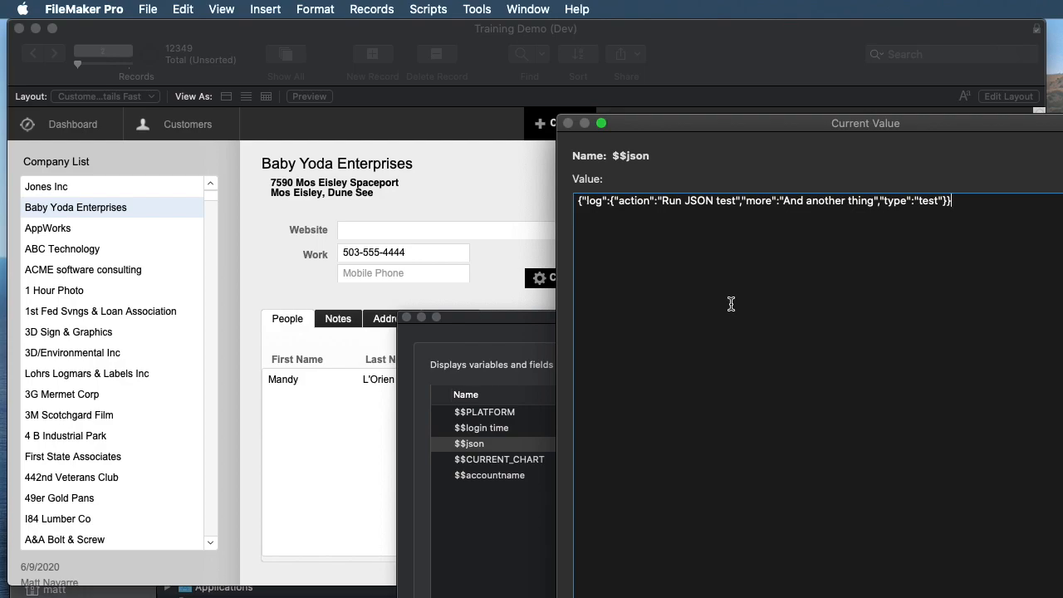
Step: Close the $$json Current Value window after confirming action, more and type are present
click(568, 122)
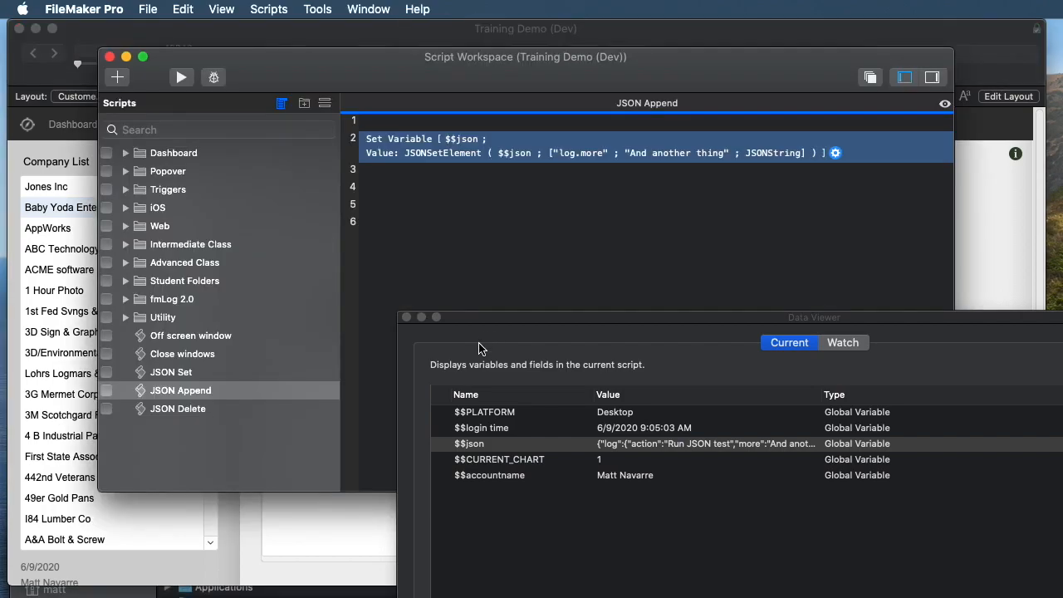
Step: View the JSON Delete step's calculation using JSONDeleteElement to remove log.action from $$json
click(177, 409)
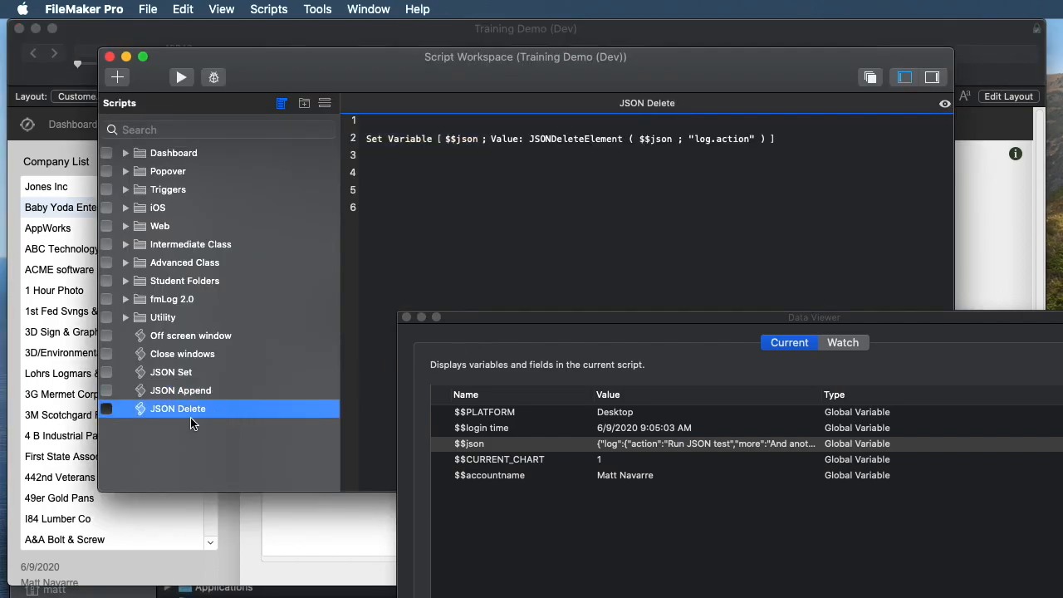
double_click(565, 140)
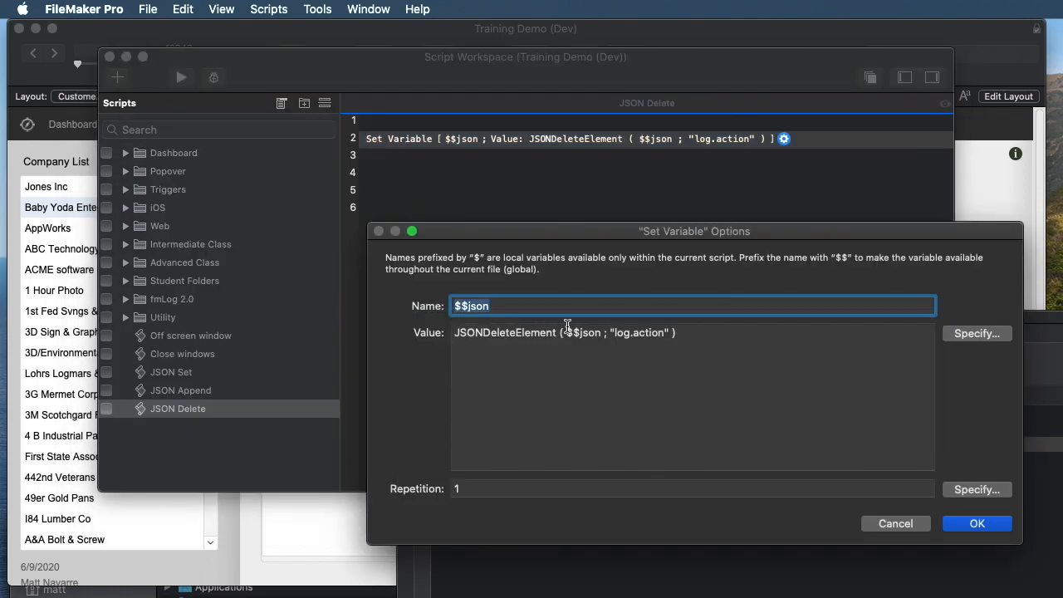
double_click(638, 333)
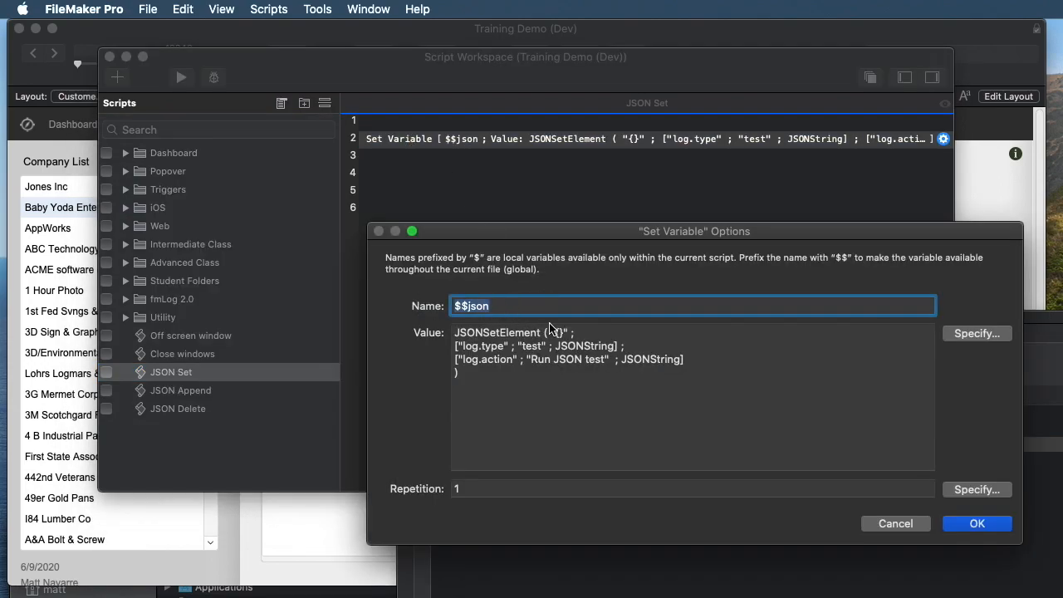
Step: Select the empty {} object that the JSON Set calculation rebuilds $$json from
click(565, 332)
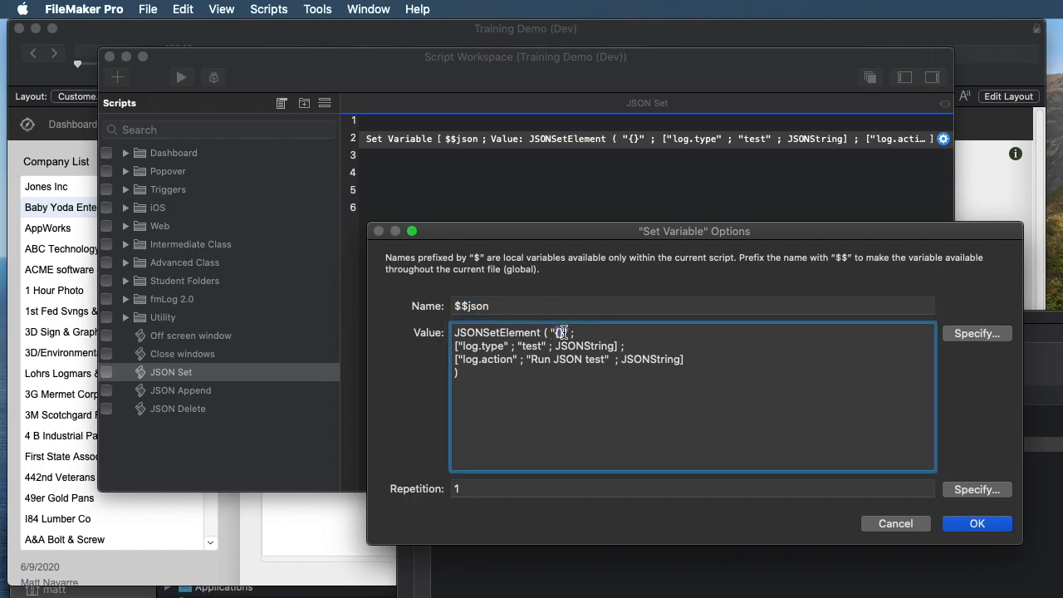
mouse_move(618, 395)
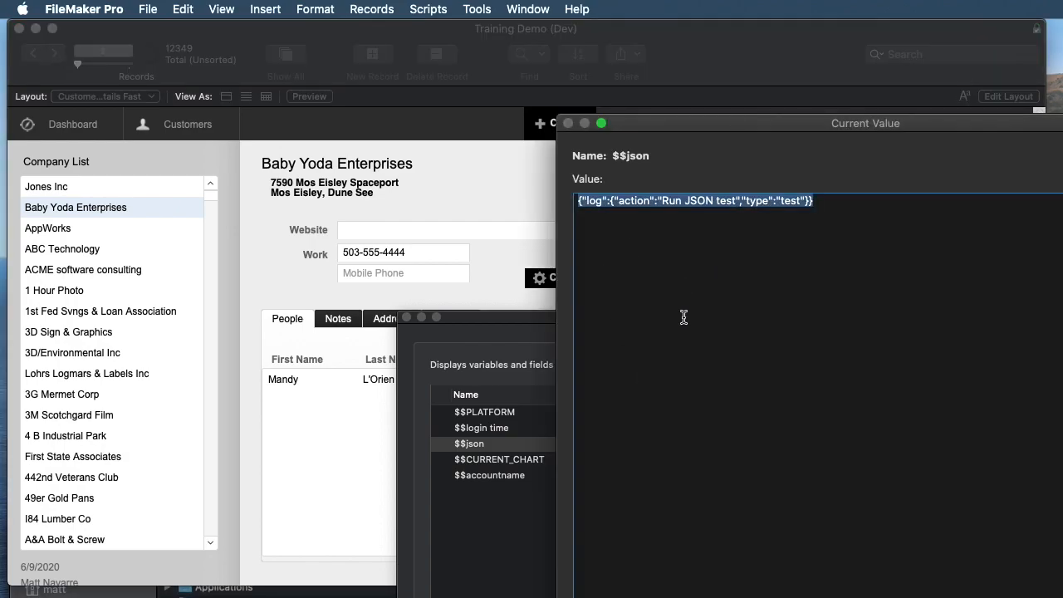
mouse_move(693, 321)
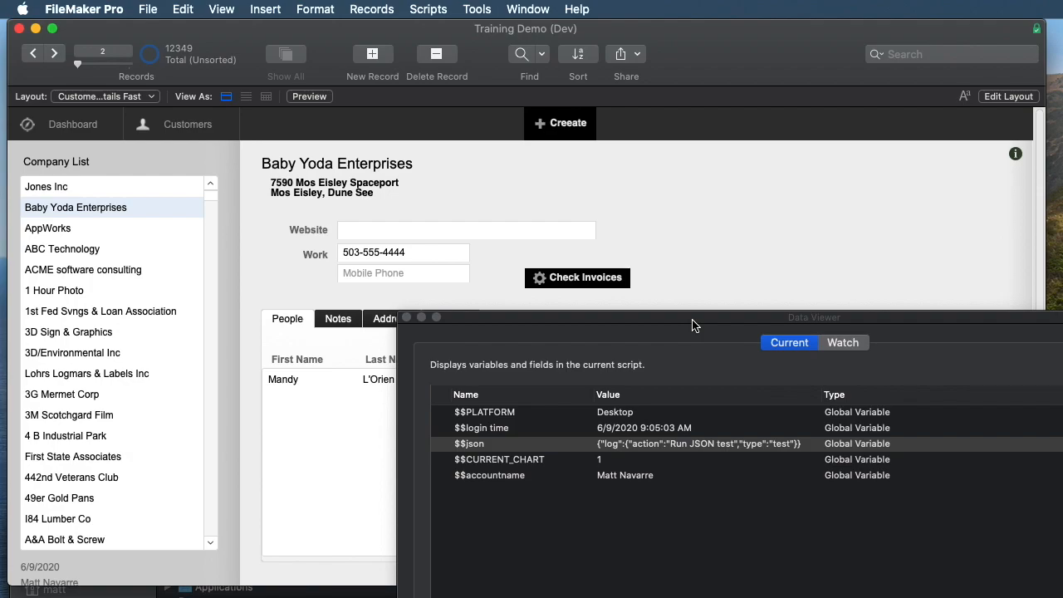
mouse_move(687, 310)
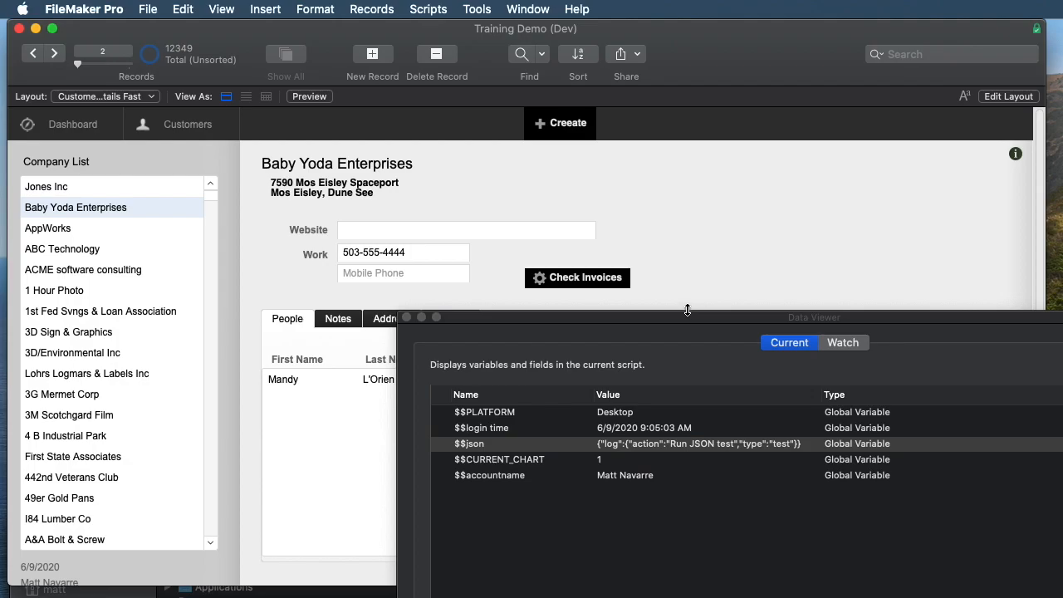